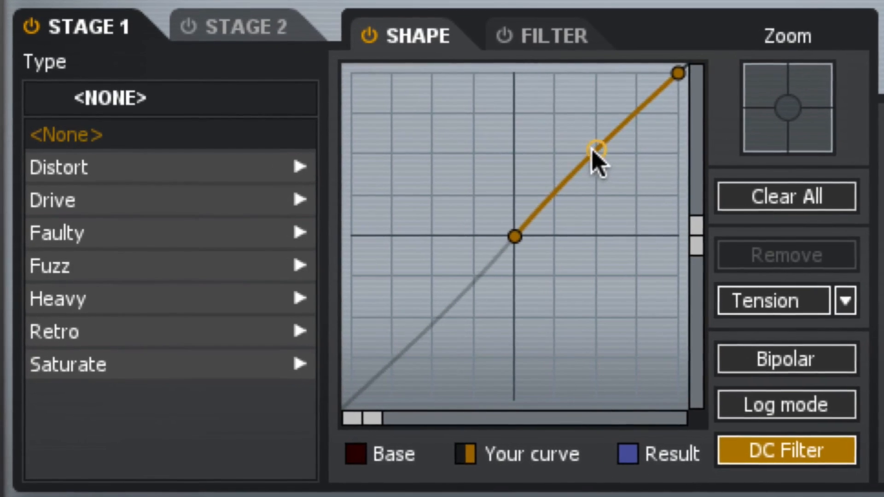
Bulge the Stage 1 shape curve upward, then lower a midpoint node to form a flatter step
{"action": "left_click_drag", "start_coordinate": [600, 149], "coordinate": [512, 236]}
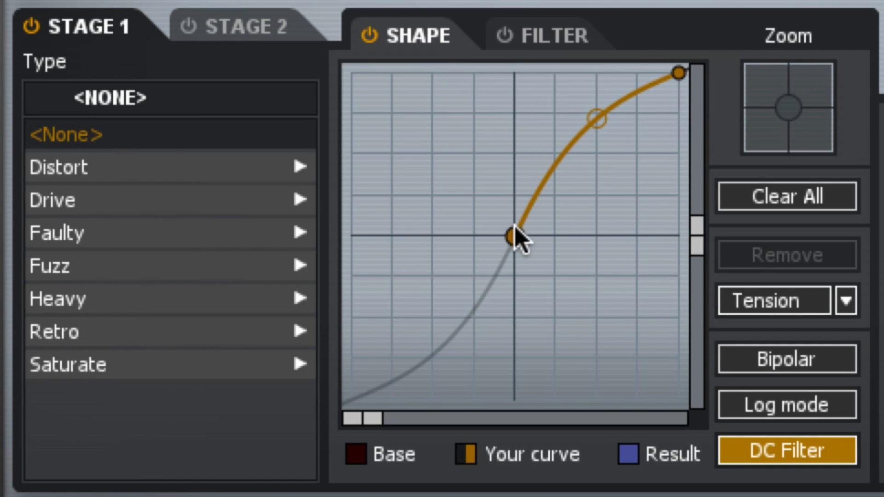
{"action": "mouse_move", "coordinate": [361, 400]}
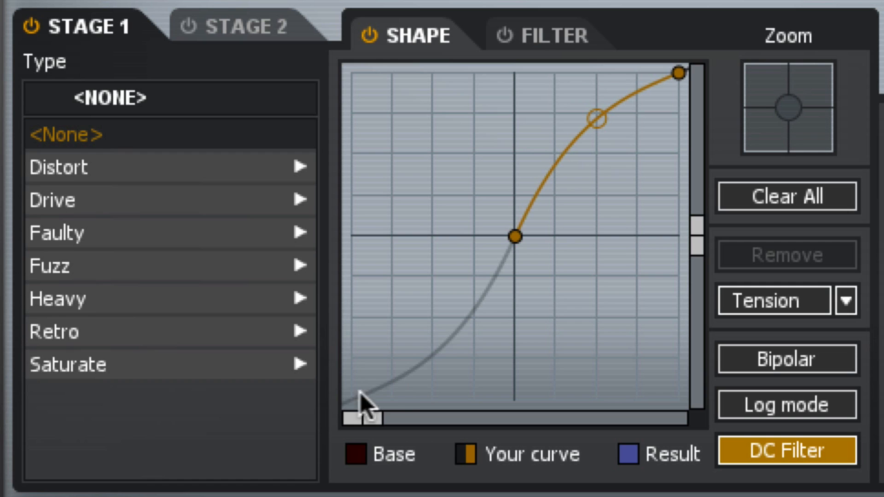
{"action": "mouse_move", "coordinate": [365, 245]}
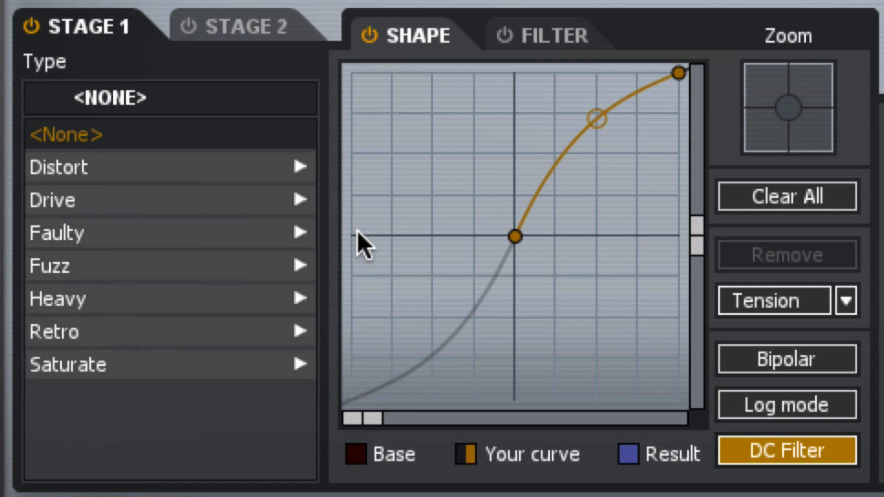
{"action": "mouse_move", "coordinate": [519, 347]}
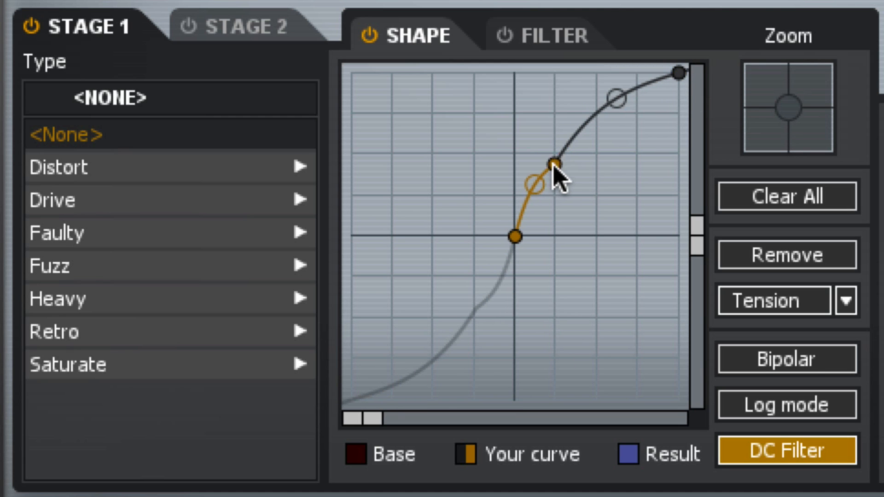
{"action": "left_click_drag", "start_coordinate": [553, 163], "coordinate": [597, 189]}
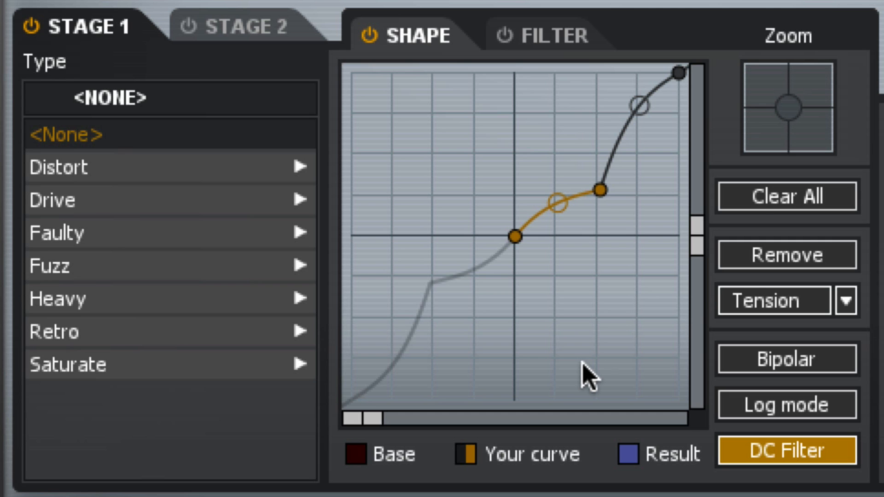
Enable Bipolar so the negative and positive curve halves can be shaped independently
{"action": "left_click", "coordinate": [786, 359]}
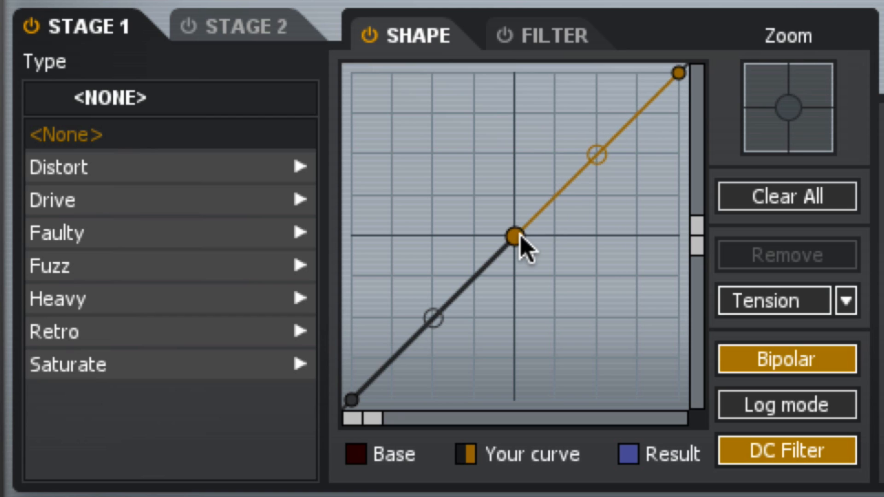
{"action": "mouse_move", "coordinate": [663, 248]}
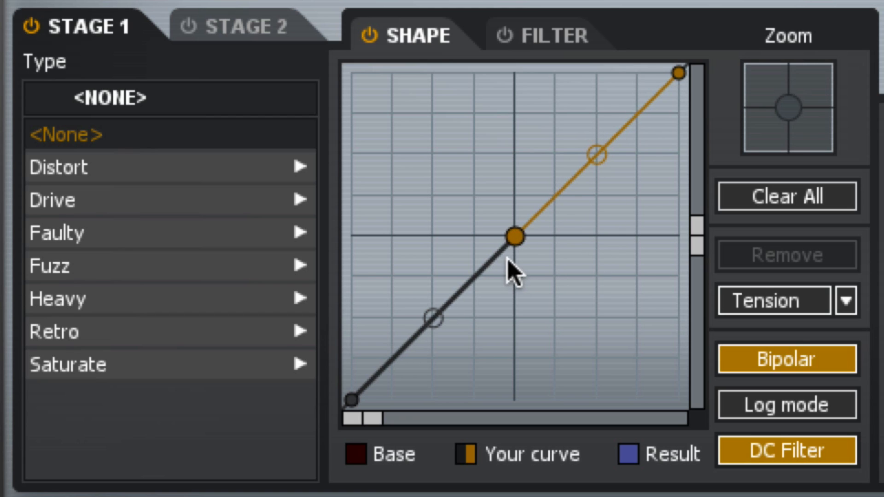
{"action": "mouse_move", "coordinate": [505, 251]}
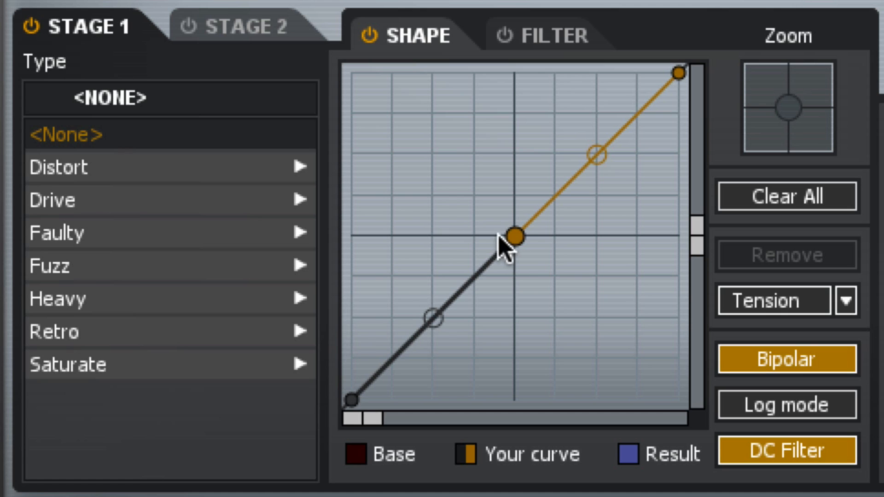
{"action": "mouse_move", "coordinate": [411, 251]}
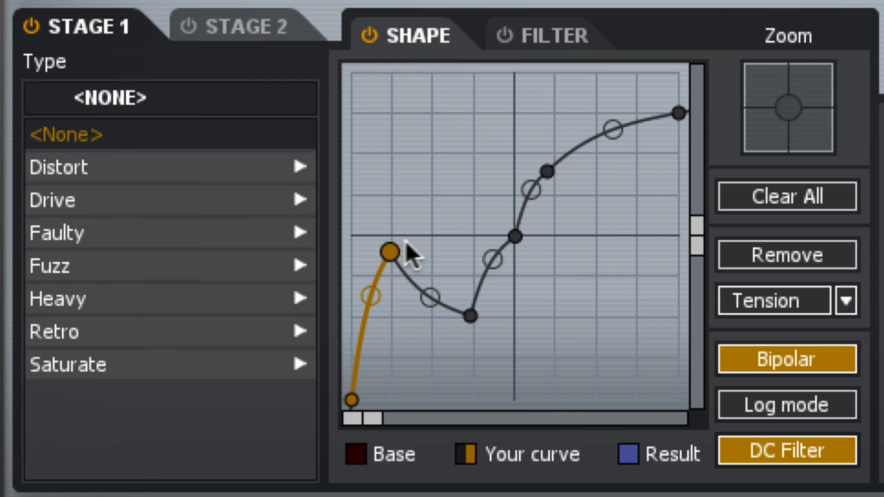
Raise the negative-side peak, set the dip just below centre, and soften the positive rise
{"action": "left_click_drag", "start_coordinate": [389, 253], "coordinate": [401, 188]}
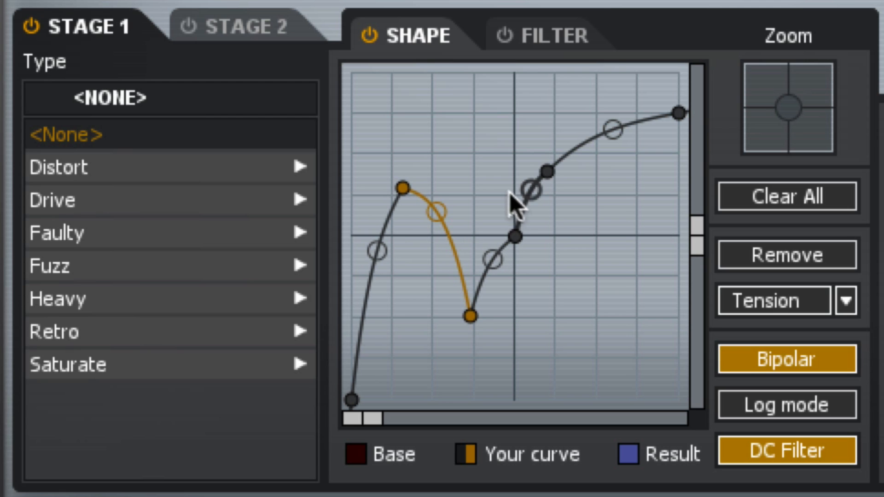
{"action": "mouse_move", "coordinate": [406, 307]}
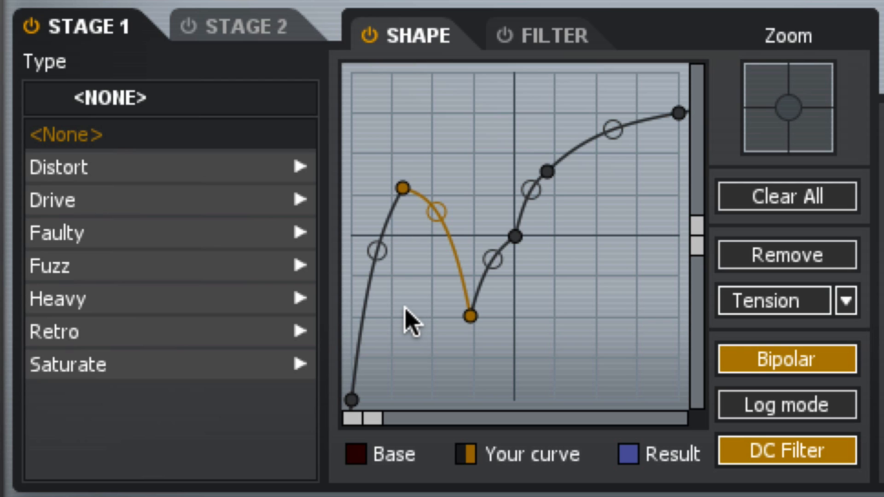
{"action": "mouse_move", "coordinate": [652, 254]}
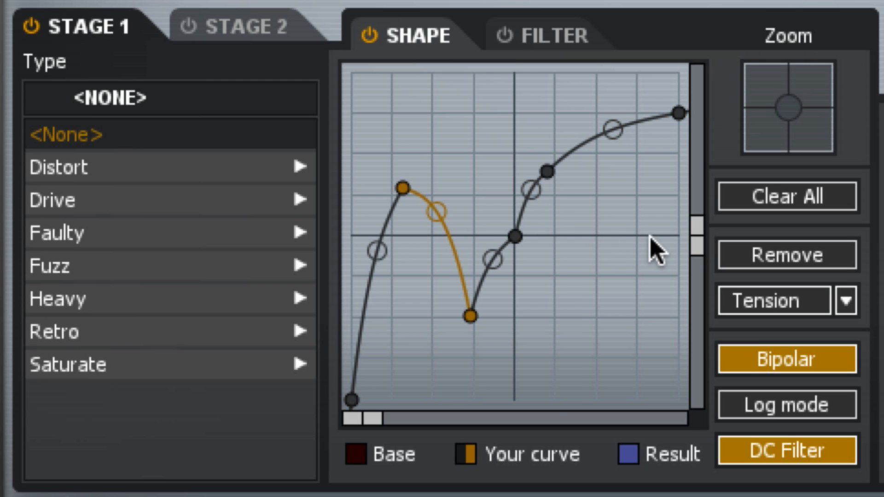
{"action": "mouse_move", "coordinate": [608, 395]}
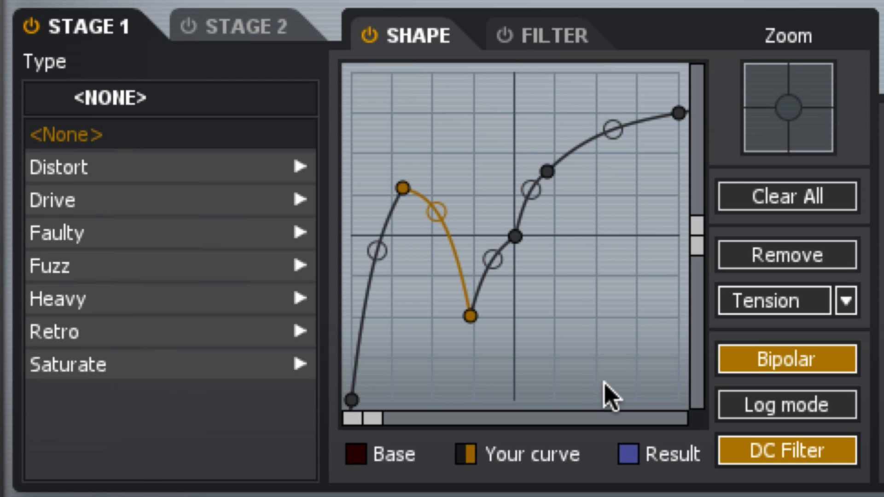
{"action": "left_click_drag", "start_coordinate": [470, 315], "coordinate": [471, 268]}
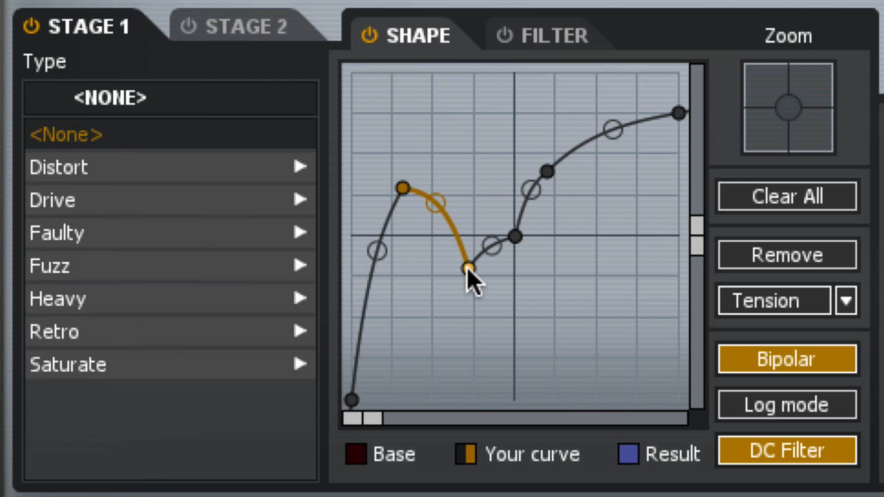
{"action": "left_click_drag", "start_coordinate": [468, 268], "coordinate": [507, 269]}
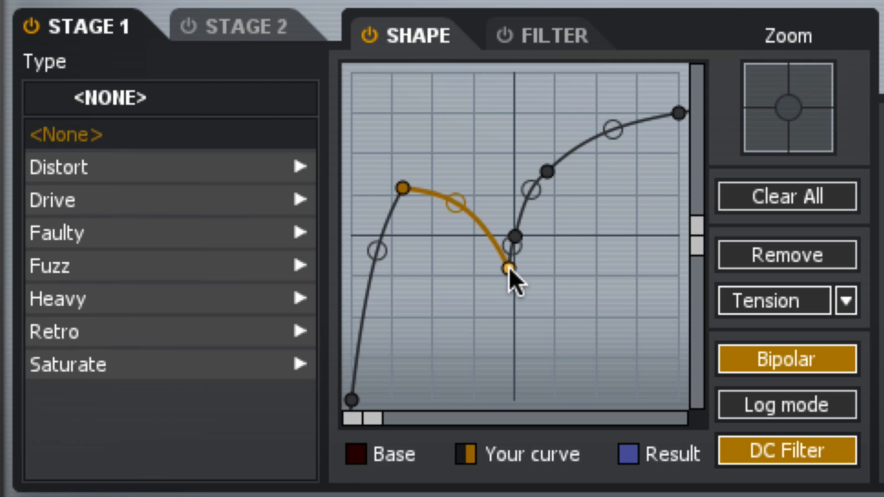
{"action": "left_click_drag", "start_coordinate": [510, 268], "coordinate": [544, 169]}
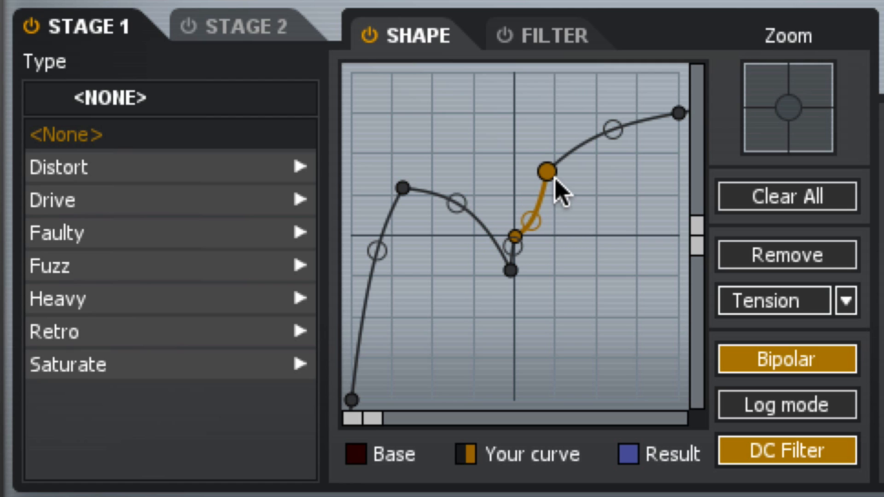
{"action": "left_click_drag", "start_coordinate": [544, 171], "coordinate": [575, 179]}
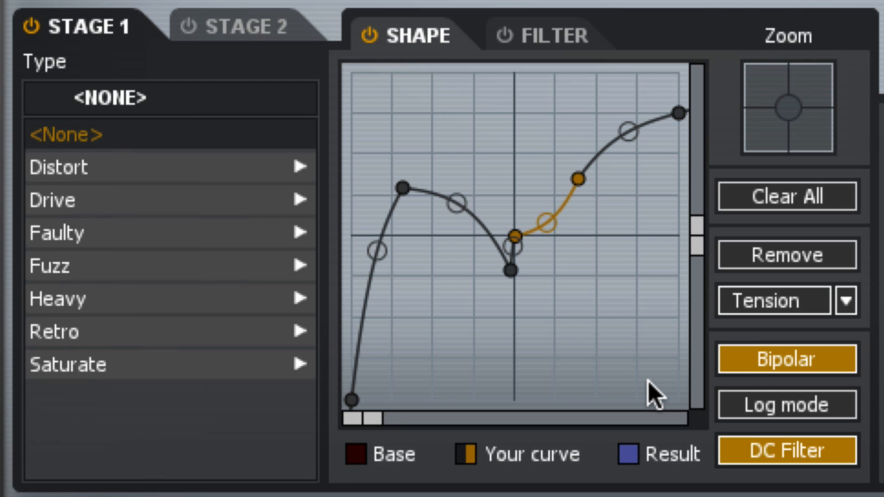
{"action": "mouse_move", "coordinate": [615, 327]}
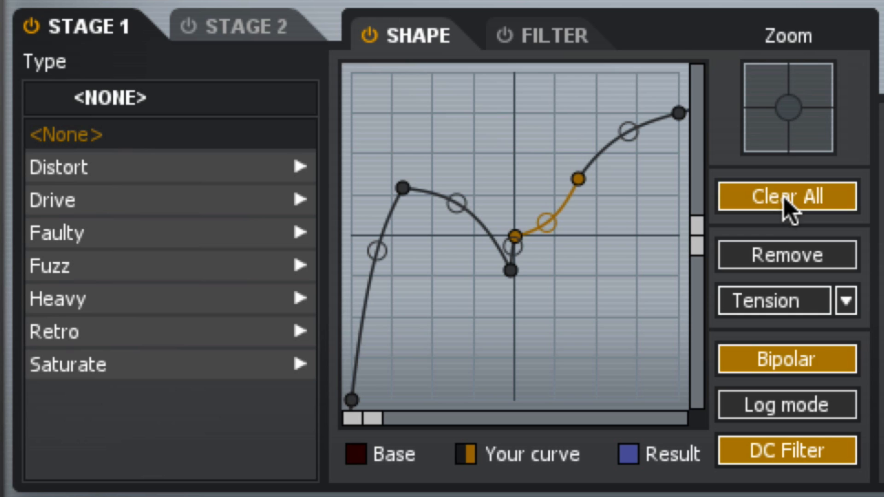
Reset the Stage 1 curve and raise its negative end into a symmetric V
{"action": "left_click", "coordinate": [785, 196]}
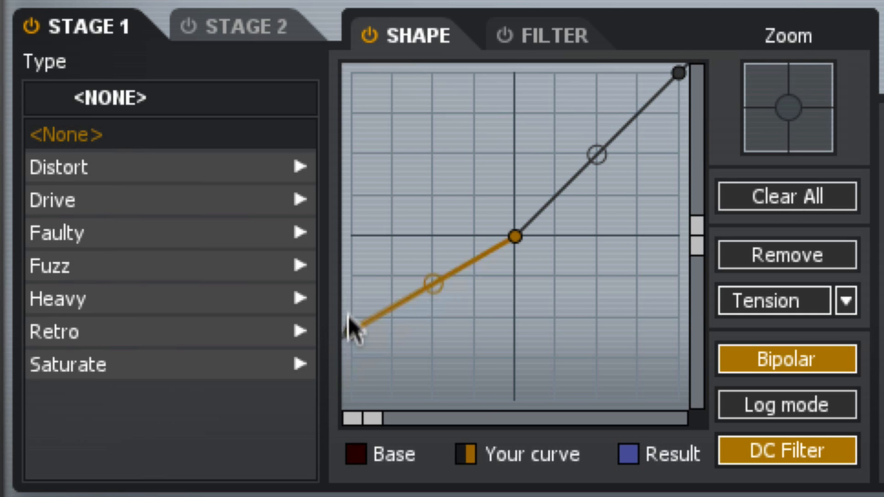
{"action": "left_click_drag", "start_coordinate": [352, 326], "coordinate": [350, 74]}
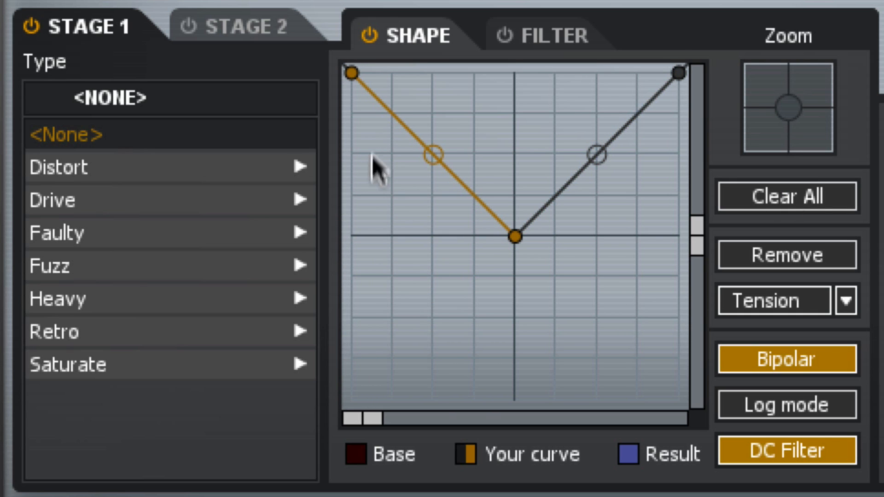
{"action": "mouse_move", "coordinate": [671, 246]}
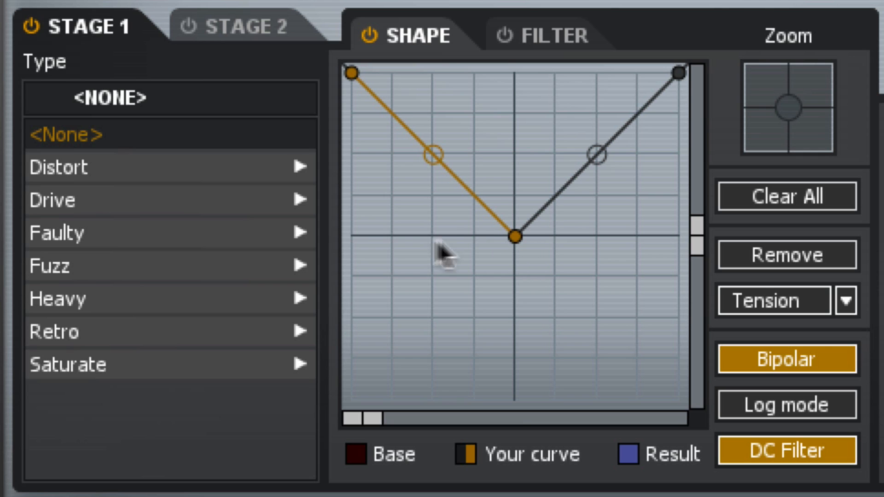
{"action": "left_click", "coordinate": [513, 236]}
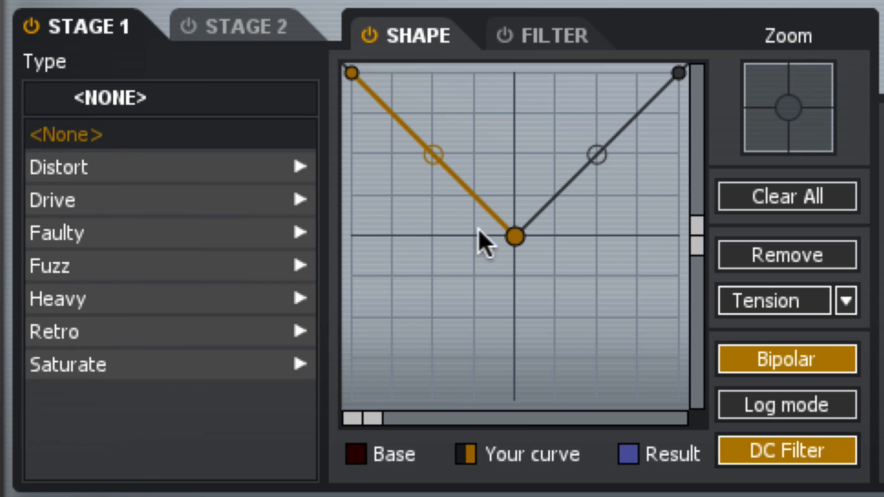
{"action": "mouse_move", "coordinate": [372, 85]}
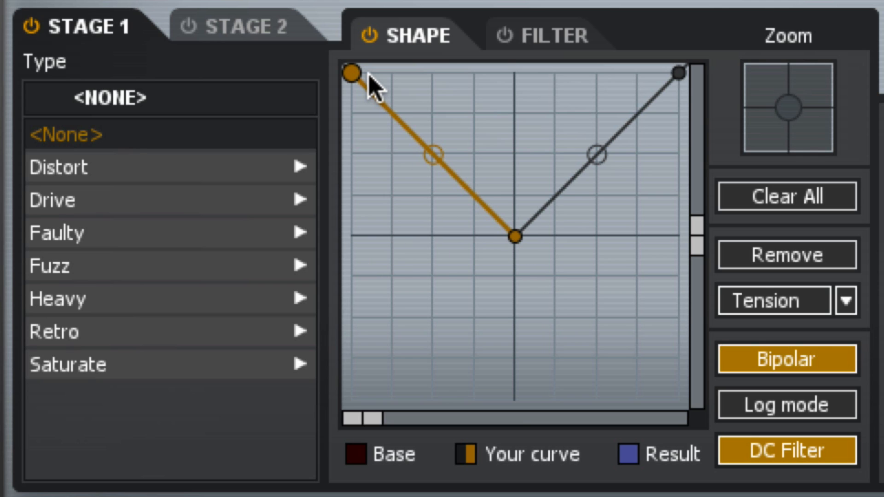
{"action": "mouse_move", "coordinate": [518, 134]}
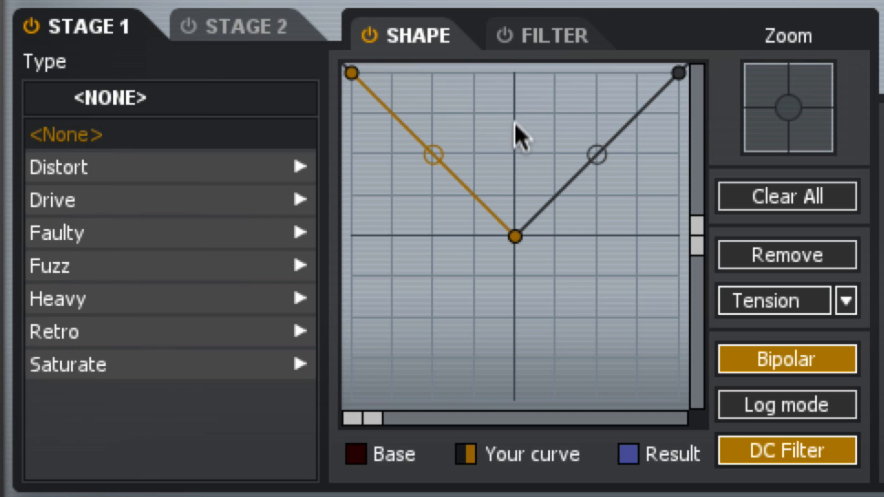
{"action": "mouse_move", "coordinate": [490, 349]}
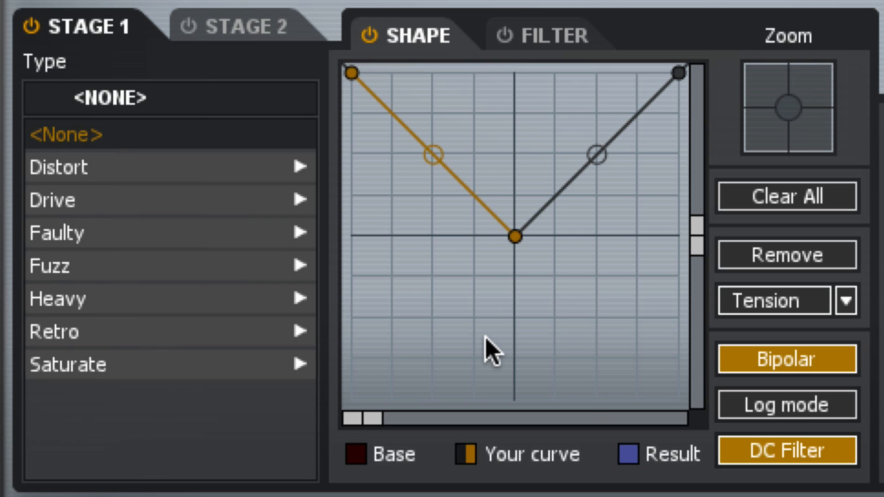
{"action": "mouse_move", "coordinate": [574, 333]}
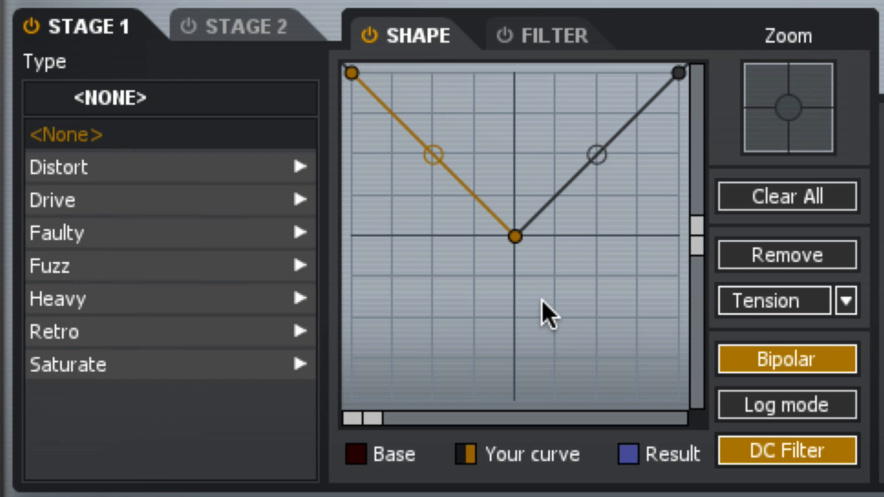
{"action": "mouse_move", "coordinate": [510, 293]}
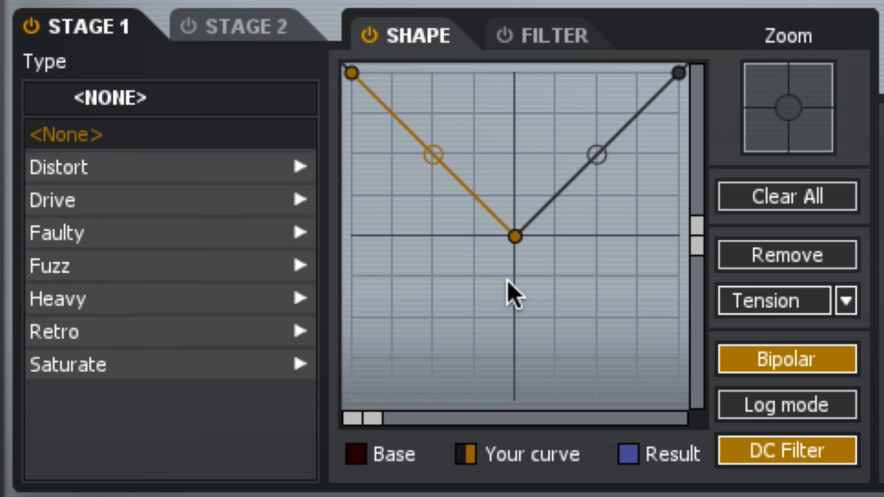
{"action": "mouse_move", "coordinate": [434, 163]}
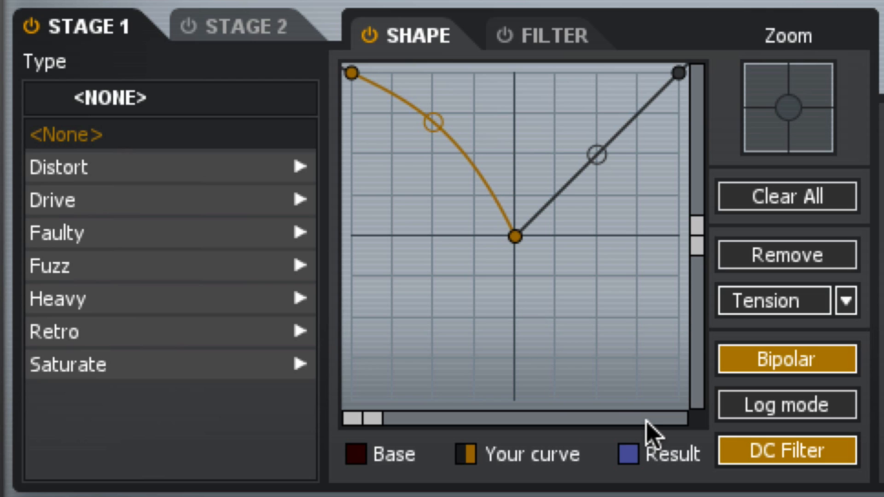
{"action": "mouse_move", "coordinate": [625, 400]}
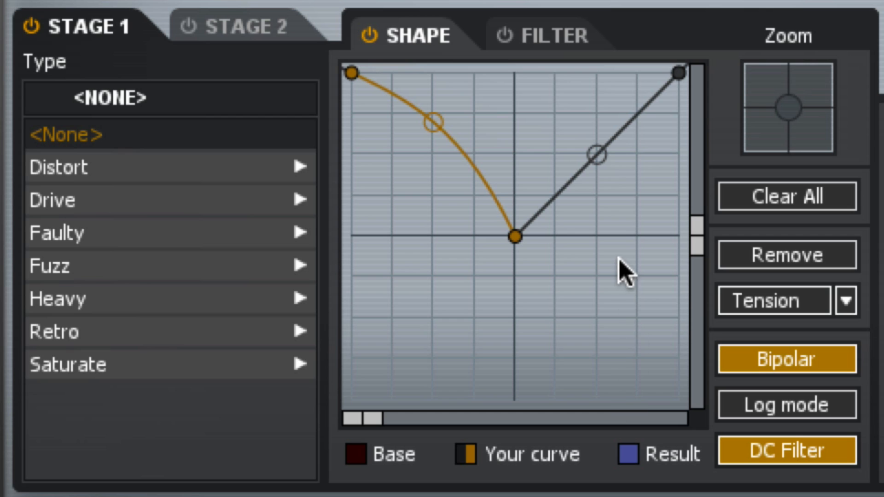
Lower the negative side, add a steep rise at centre, and lift the centre point above zero
{"action": "left_click_drag", "start_coordinate": [349, 73], "coordinate": [350, 261]}
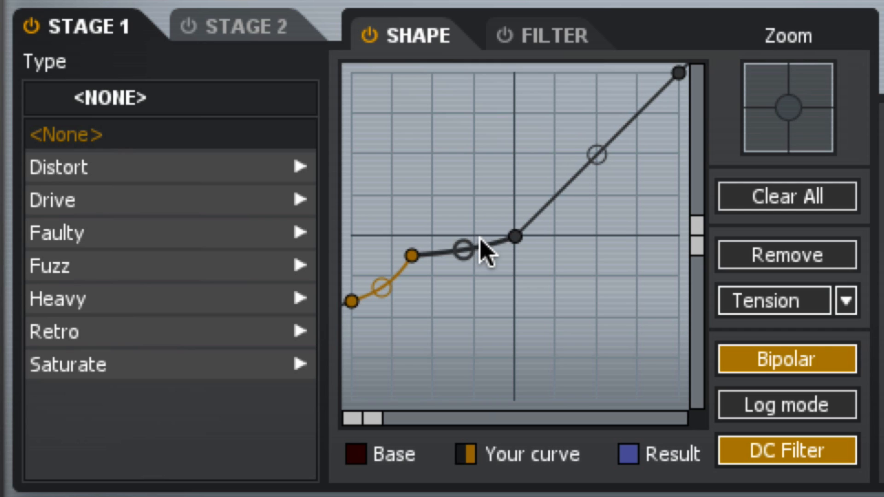
{"action": "left_click_drag", "start_coordinate": [462, 248], "coordinate": [490, 279]}
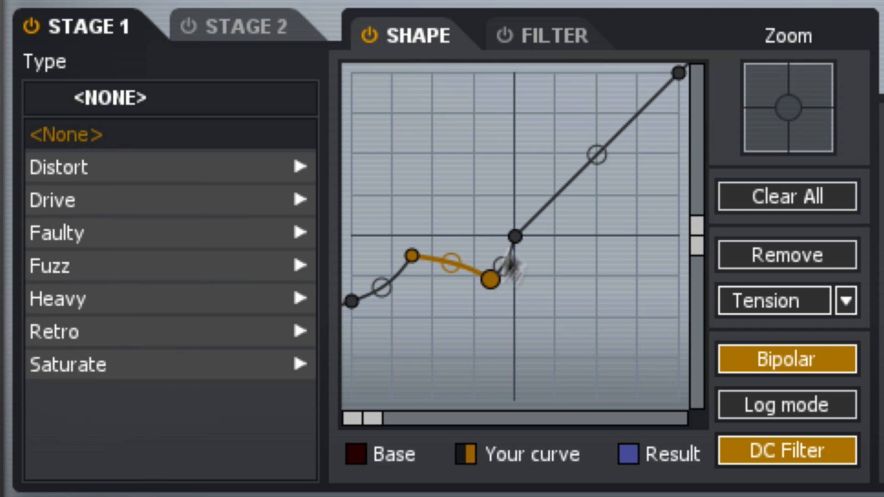
{"action": "left_click_drag", "start_coordinate": [490, 279], "coordinate": [533, 189]}
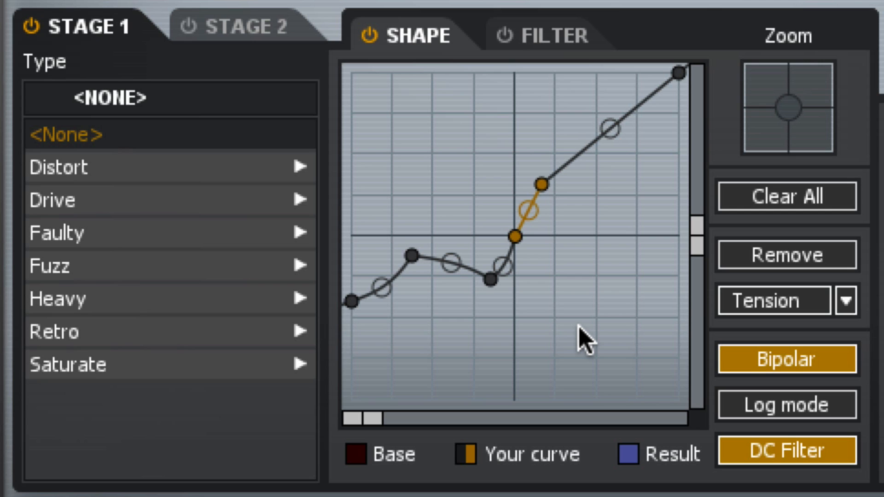
{"action": "mouse_move", "coordinate": [671, 101]}
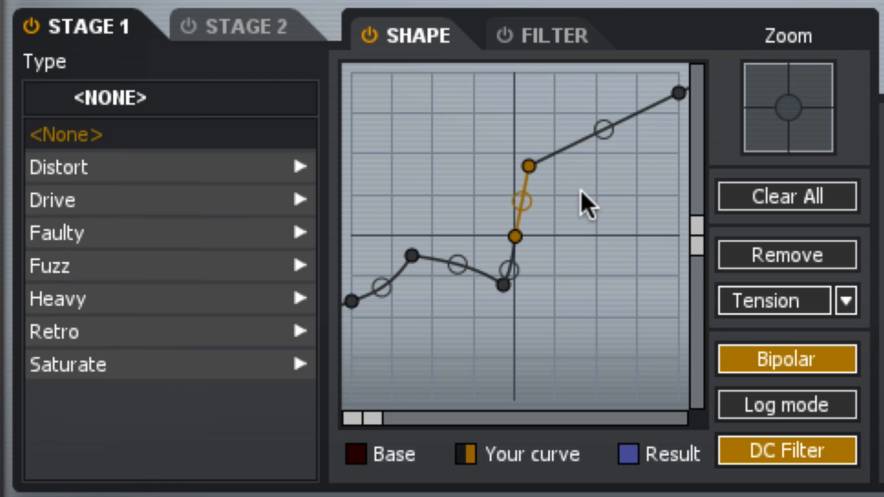
{"action": "mouse_move", "coordinate": [574, 276]}
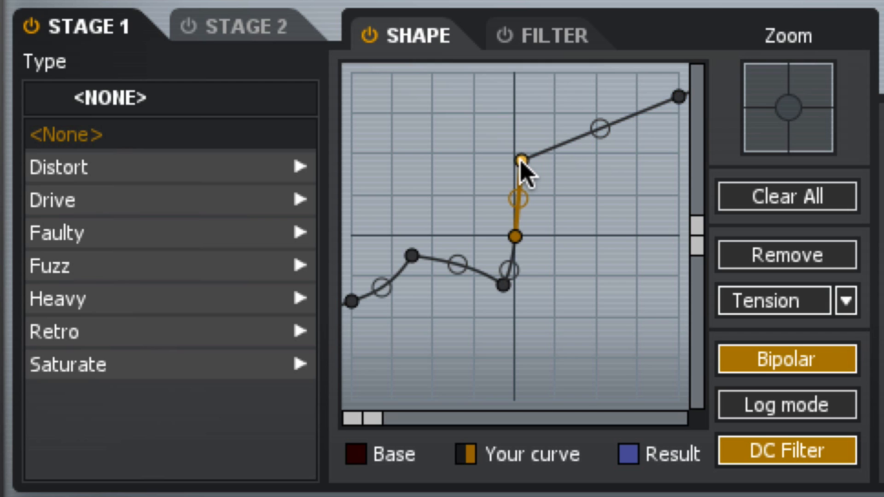
{"action": "left_click_drag", "start_coordinate": [519, 161], "coordinate": [513, 237]}
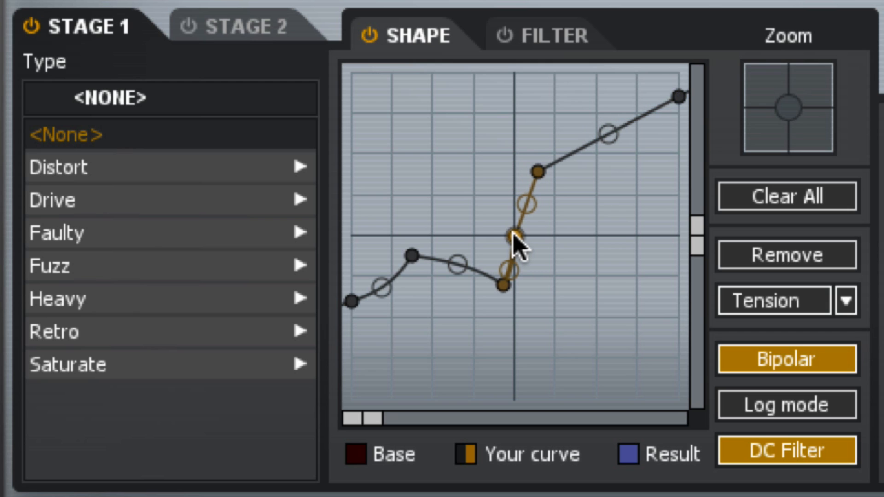
{"action": "left_click_drag", "start_coordinate": [510, 234], "coordinate": [514, 219]}
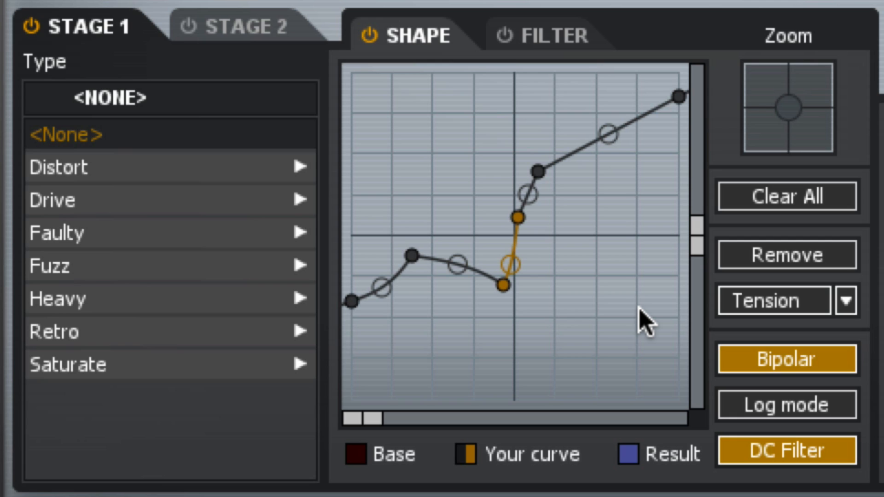
{"action": "left_click", "coordinate": [551, 35]}
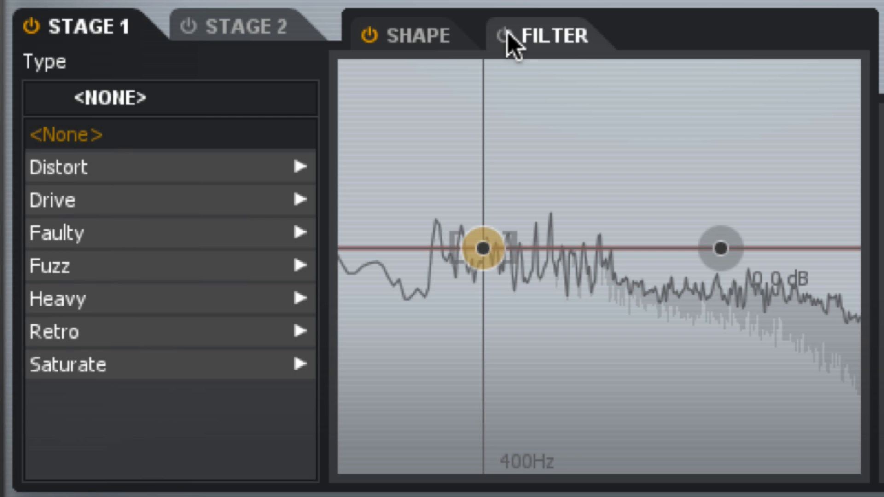
Turn on the stage filter with a gentle high cut near 4–5 kHz and a steeper low cut near 400 Hz
{"action": "left_click", "coordinate": [505, 36]}
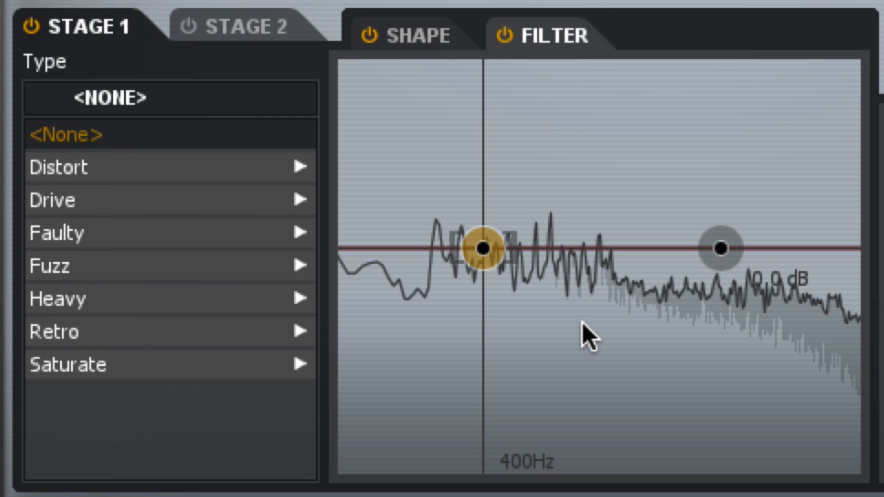
{"action": "left_click_drag", "start_coordinate": [721, 247], "coordinate": [728, 287]}
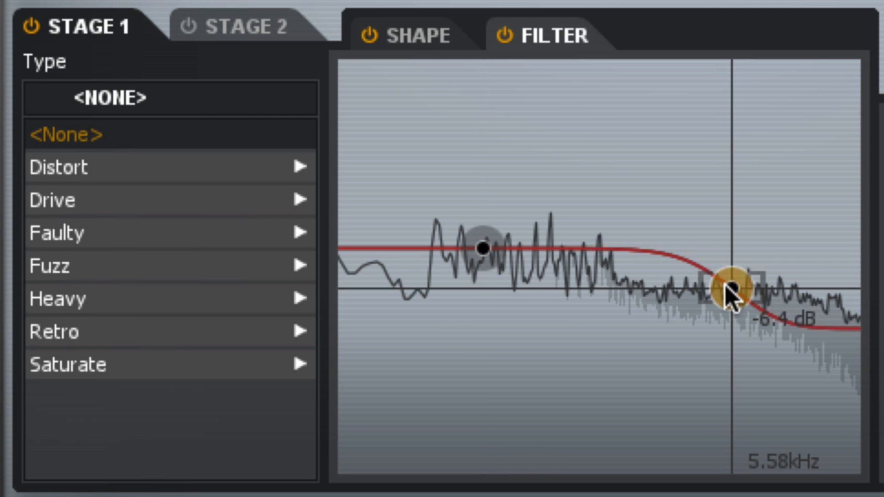
{"action": "left_click_drag", "start_coordinate": [727, 285], "coordinate": [728, 302]}
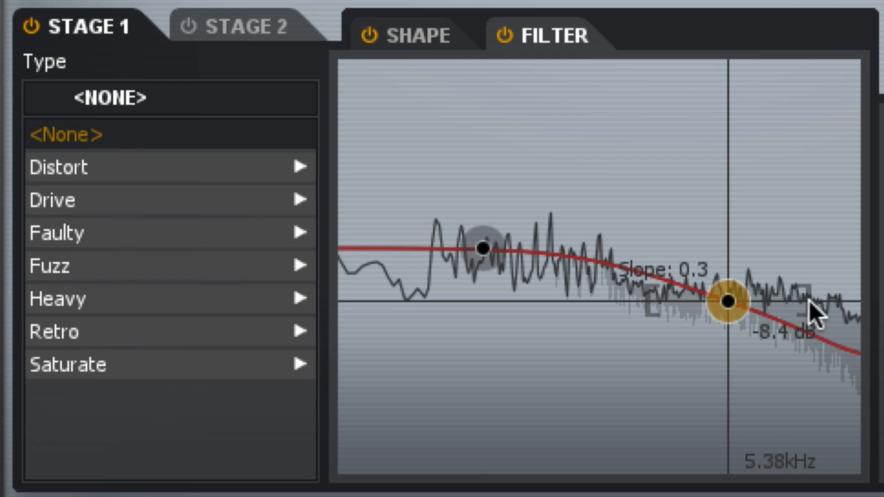
{"action": "left_click_drag", "start_coordinate": [730, 302], "coordinate": [485, 257]}
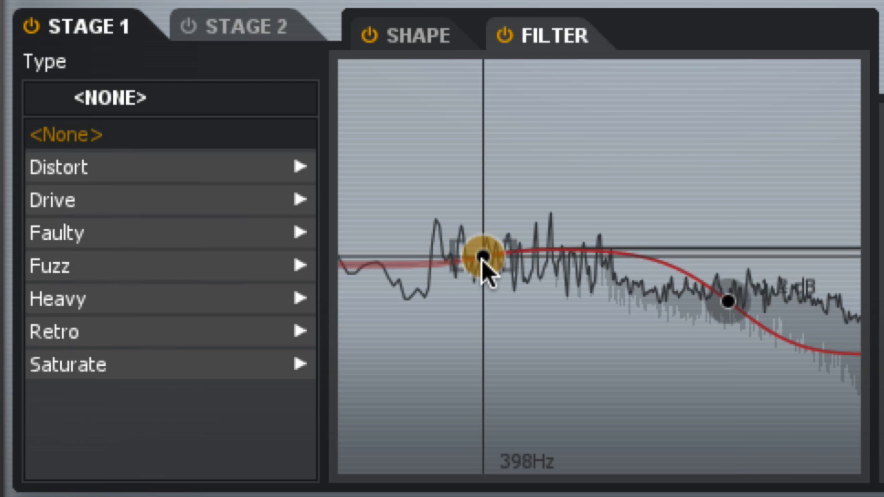
{"action": "left_click_drag", "start_coordinate": [482, 253], "coordinate": [487, 338]}
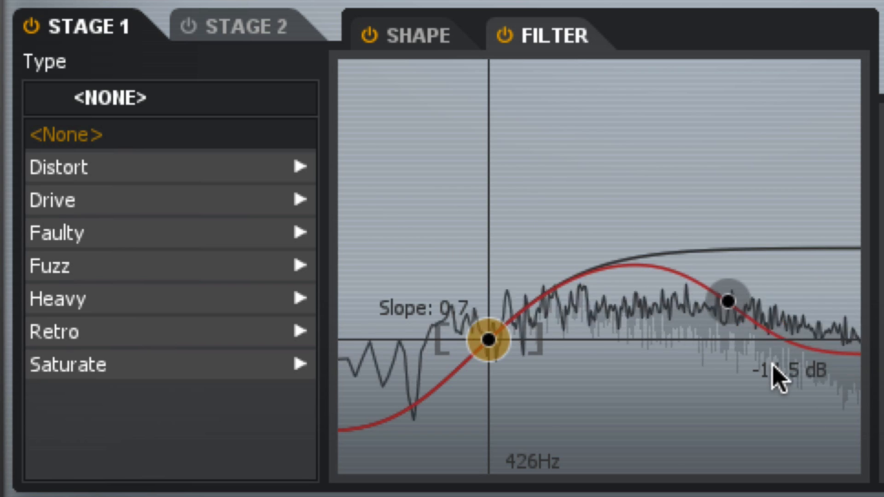
{"action": "left_click_drag", "start_coordinate": [727, 301], "coordinate": [705, 282]}
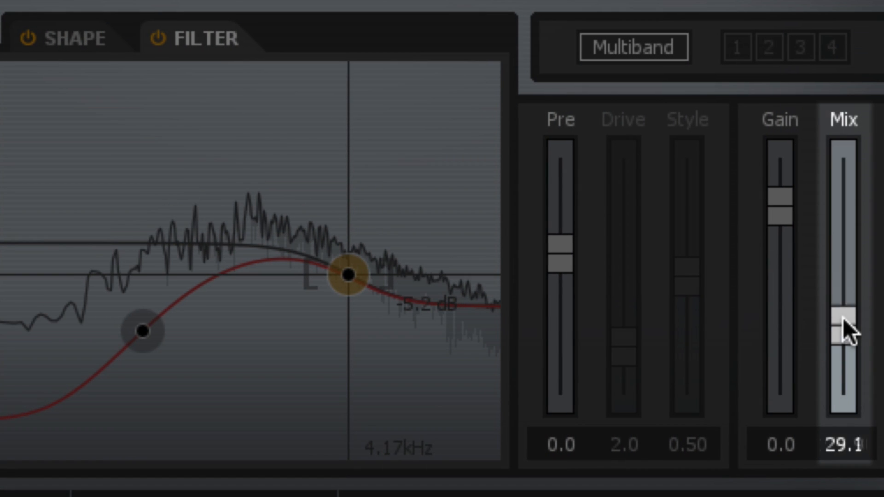
Set Mix to about 33.6% and move the high filter edge to about 3.34 kHz
{"action": "left_click_drag", "start_coordinate": [843, 321], "coordinate": [844, 305]}
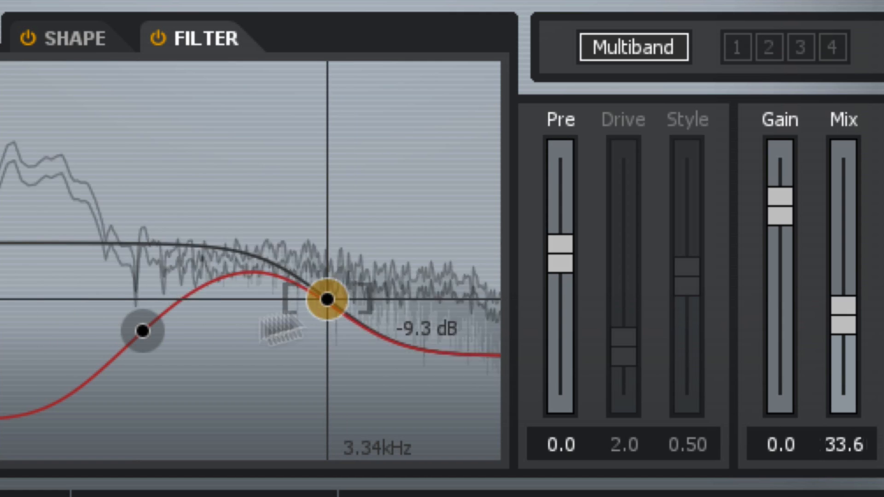
{"action": "left_click_drag", "start_coordinate": [328, 299], "coordinate": [328, 291]}
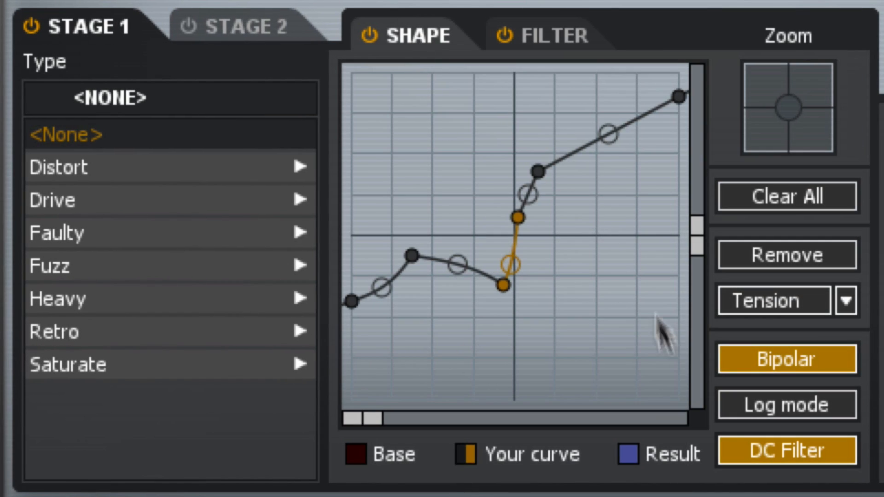
{"action": "mouse_move", "coordinate": [782, 366]}
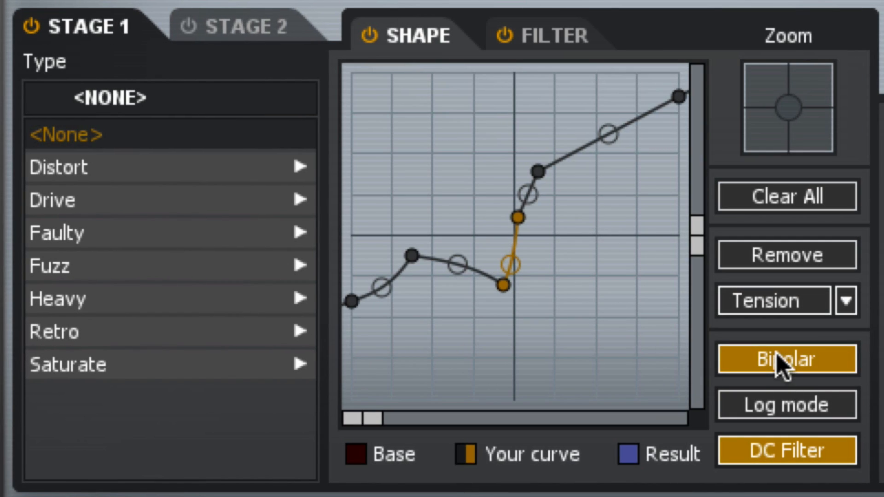